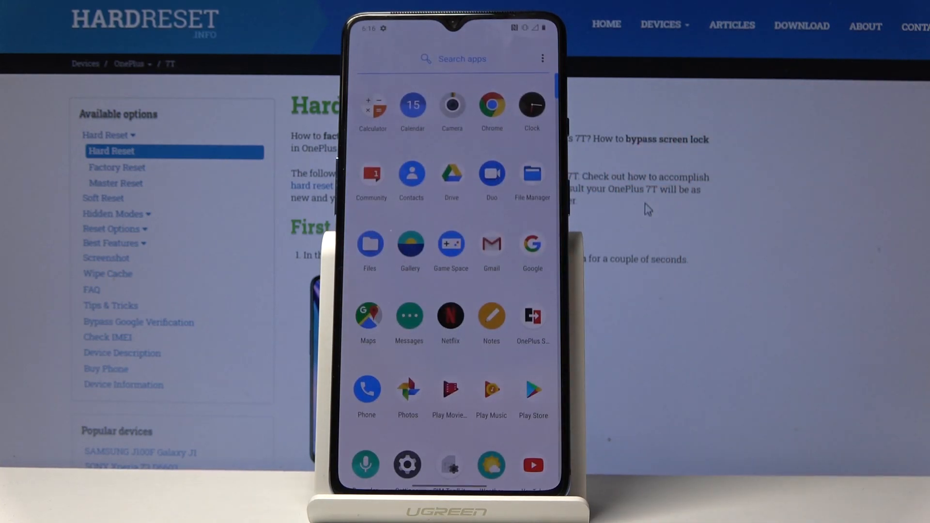
Step: Launch Contacts and reach the Manage SIM1 card contact list showing five SIM contacts
left_click(411, 176)
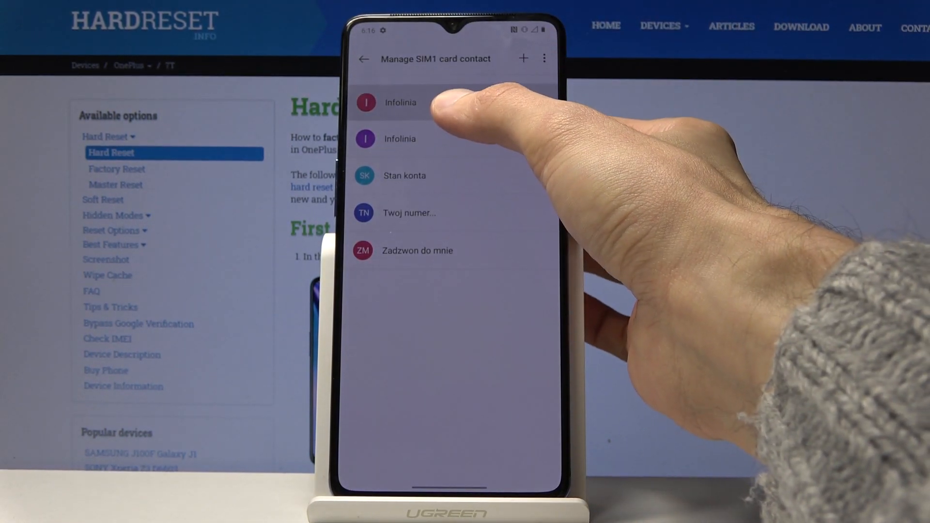
Step: Export both Infolinia SIM contacts to the phone and return to the main contacts list
left_click(400, 102)
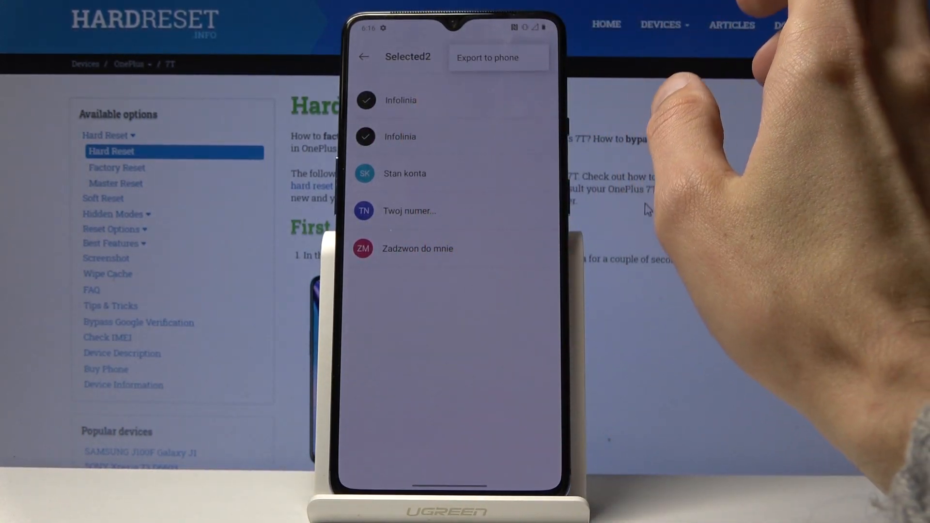
left_click(487, 57)
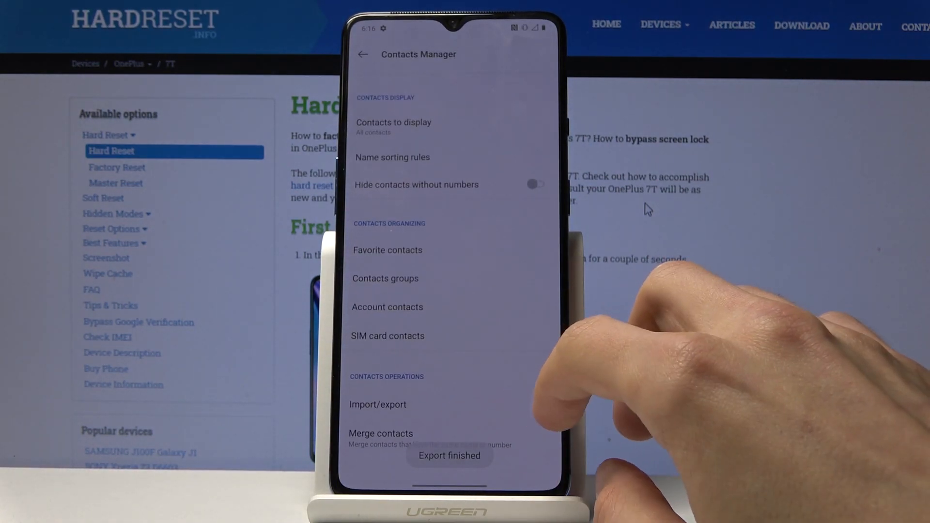
left_click(363, 54)
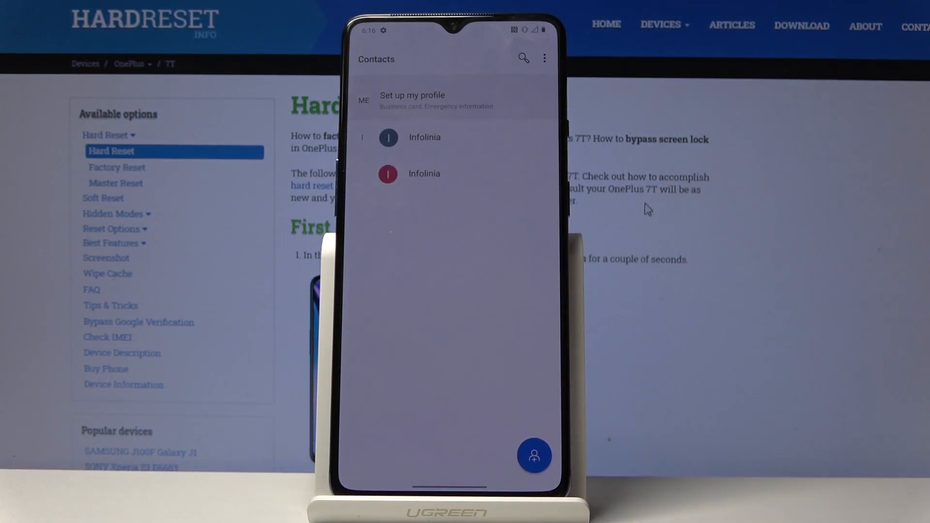